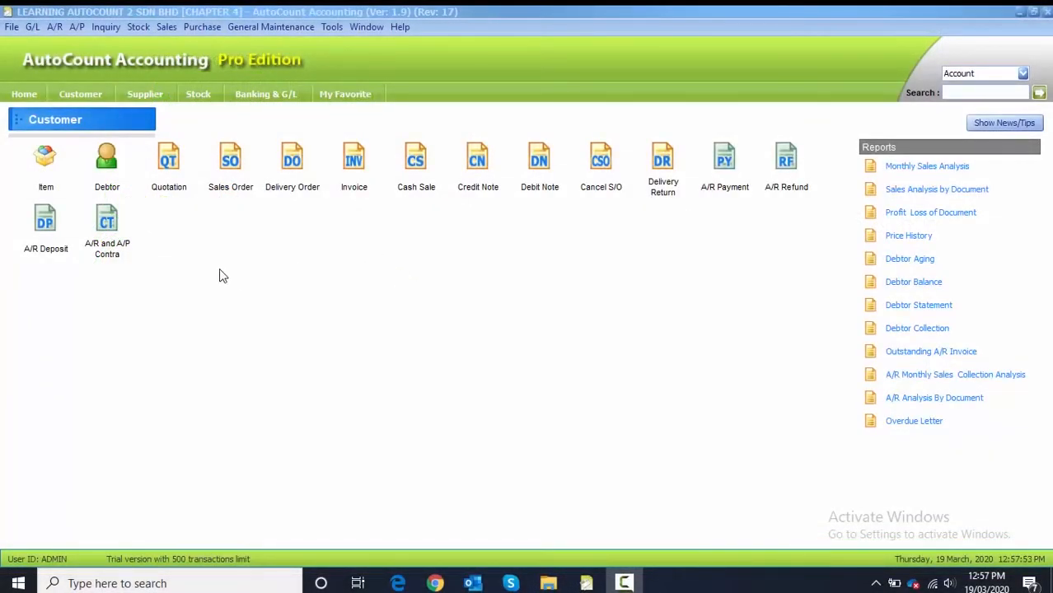
Show the Sales menu's document and report options, including Monthly Sales Analysis and Price History.
left_click(167, 26)
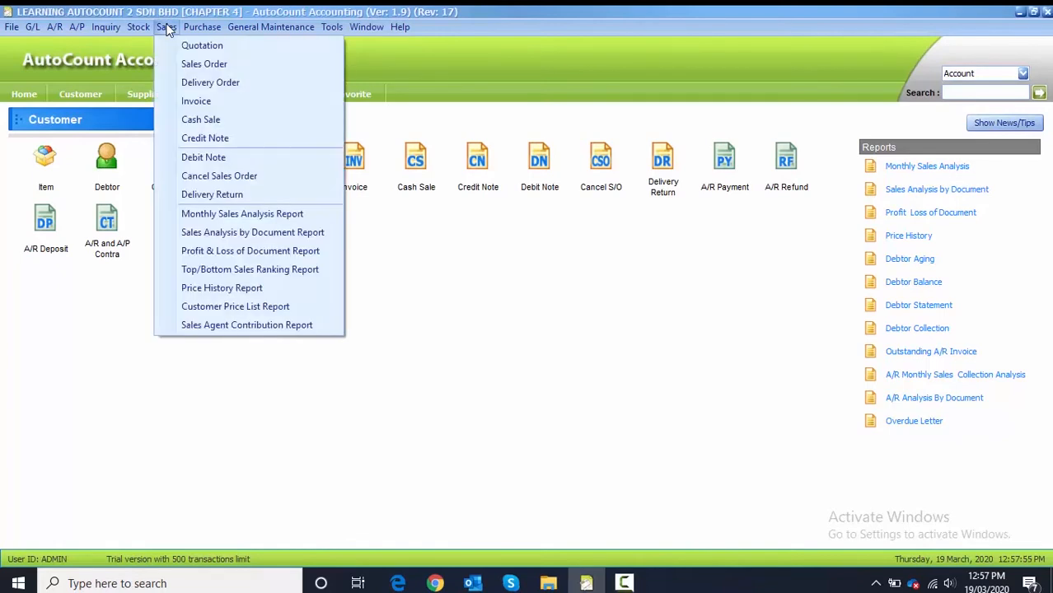
mouse_move(196, 101)
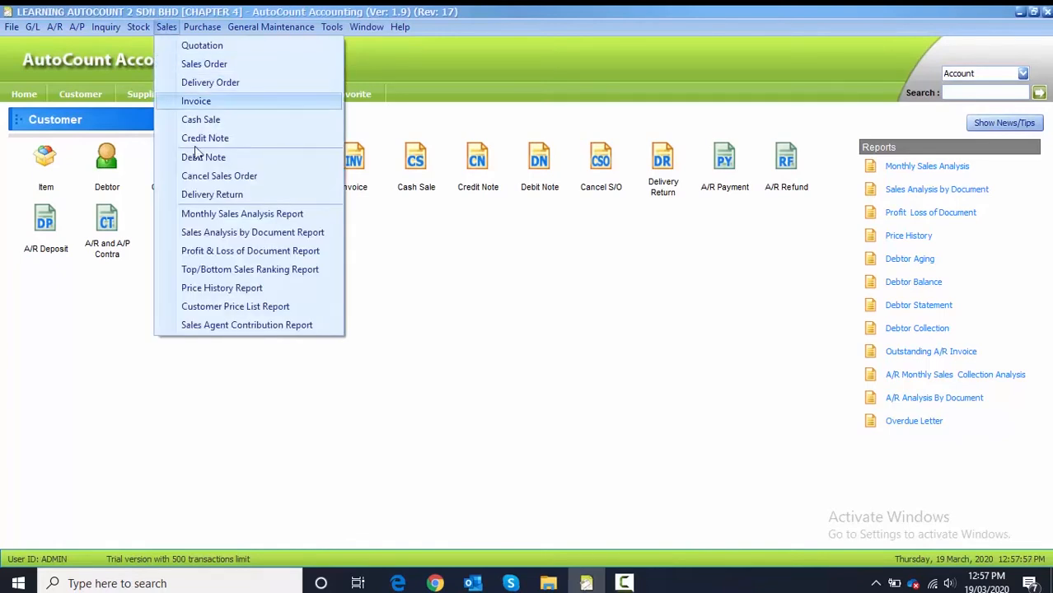
mouse_move(250, 251)
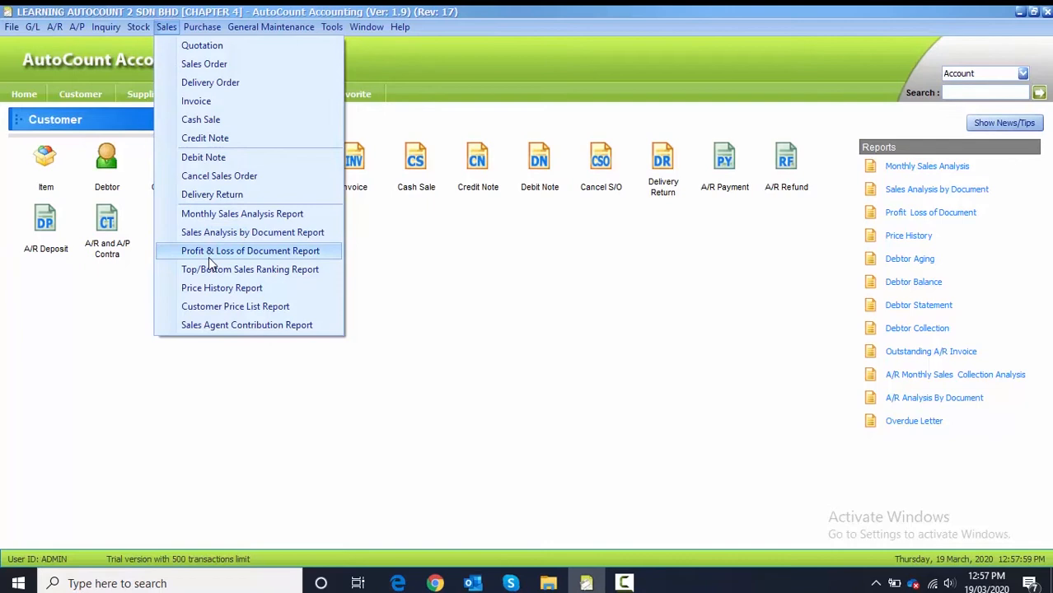
mouse_move(241, 213)
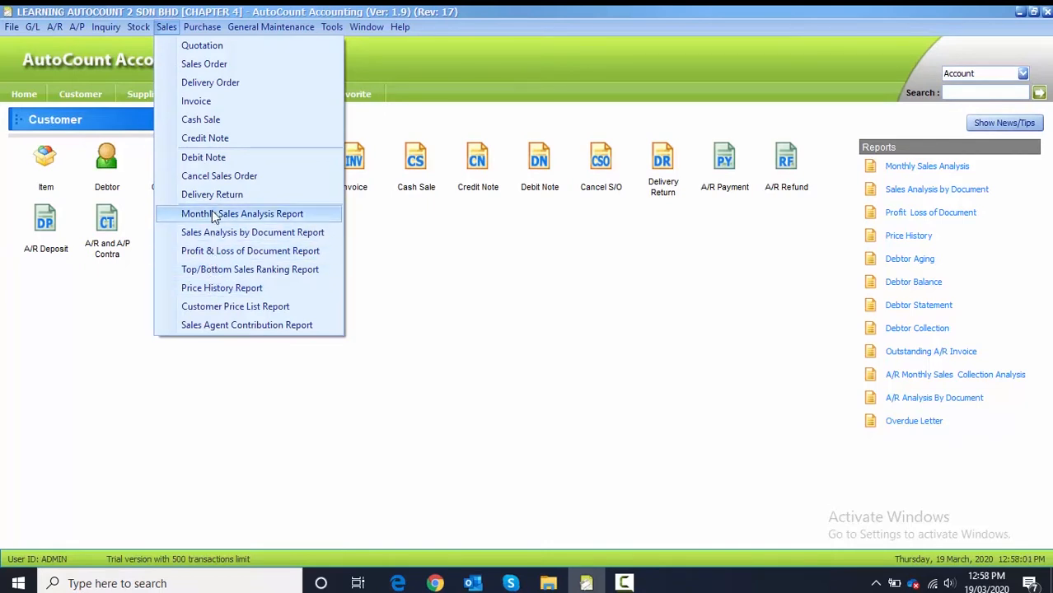
mouse_move(230, 232)
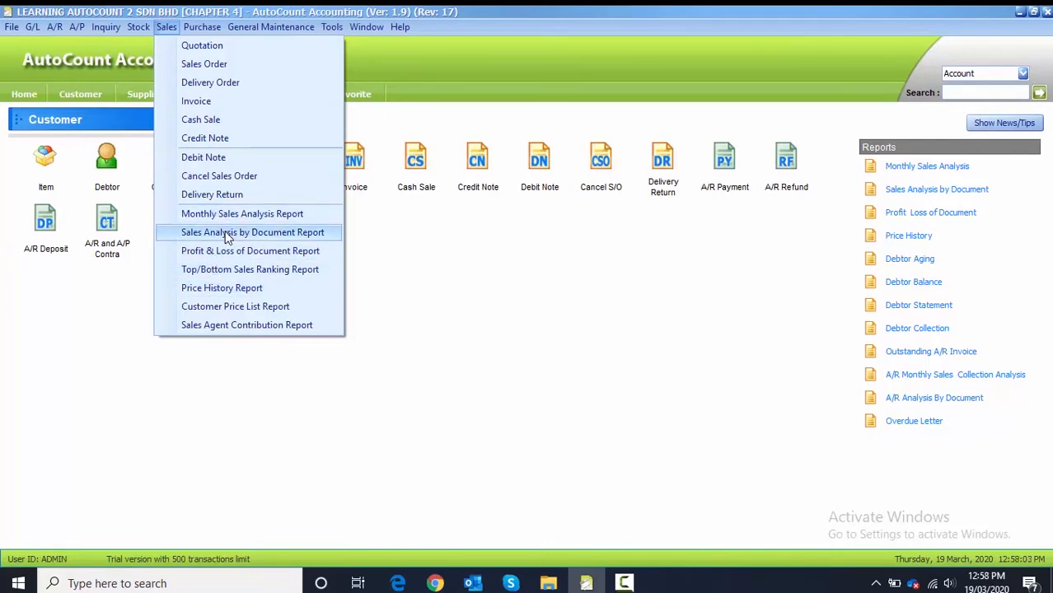
mouse_move(250, 269)
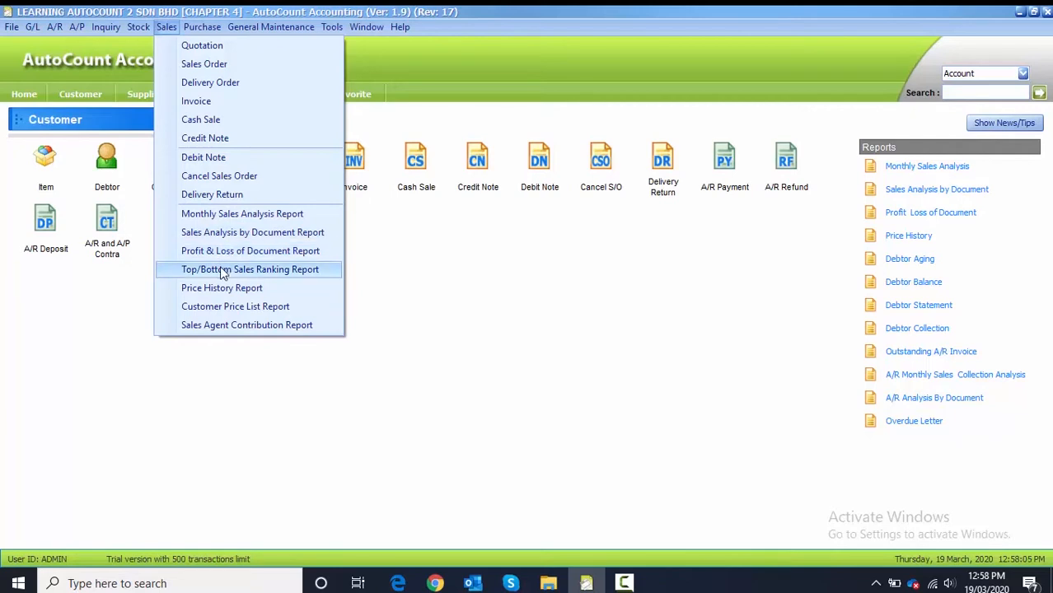
mouse_move(222, 288)
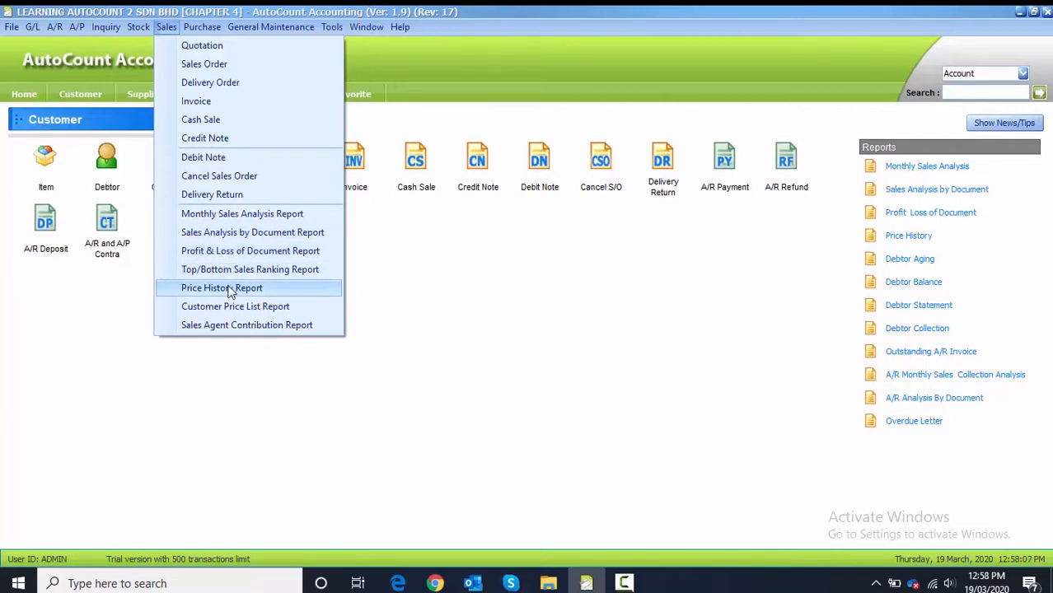
mouse_move(247, 325)
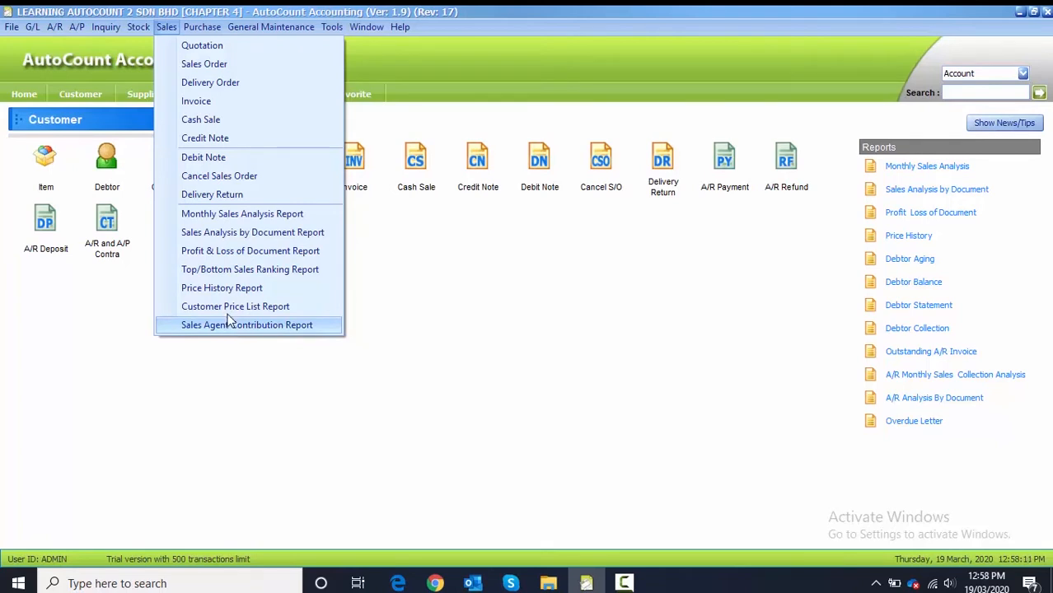
mouse_move(221, 287)
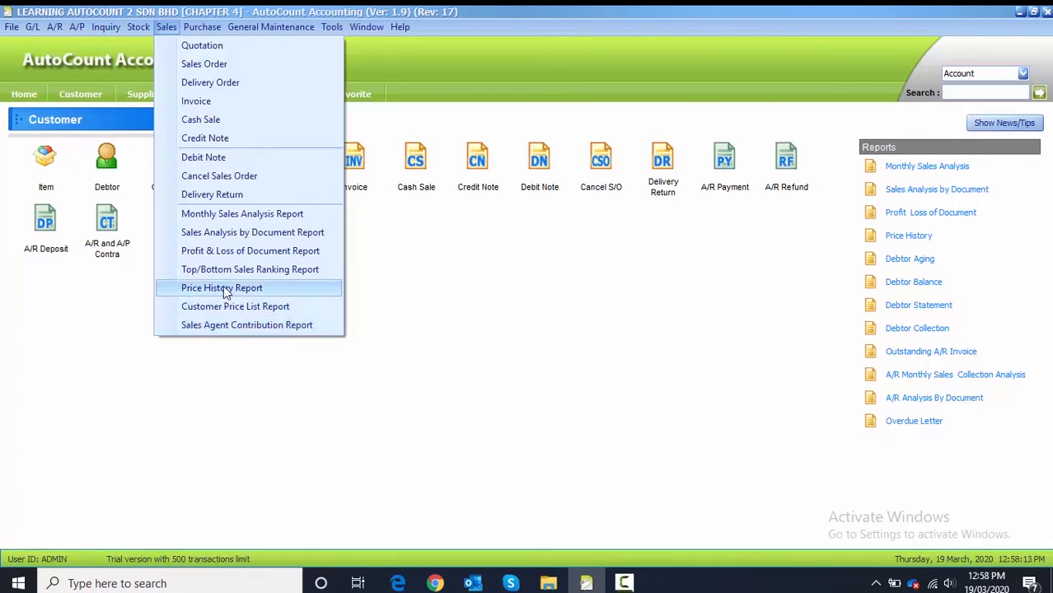
mouse_move(404, 350)
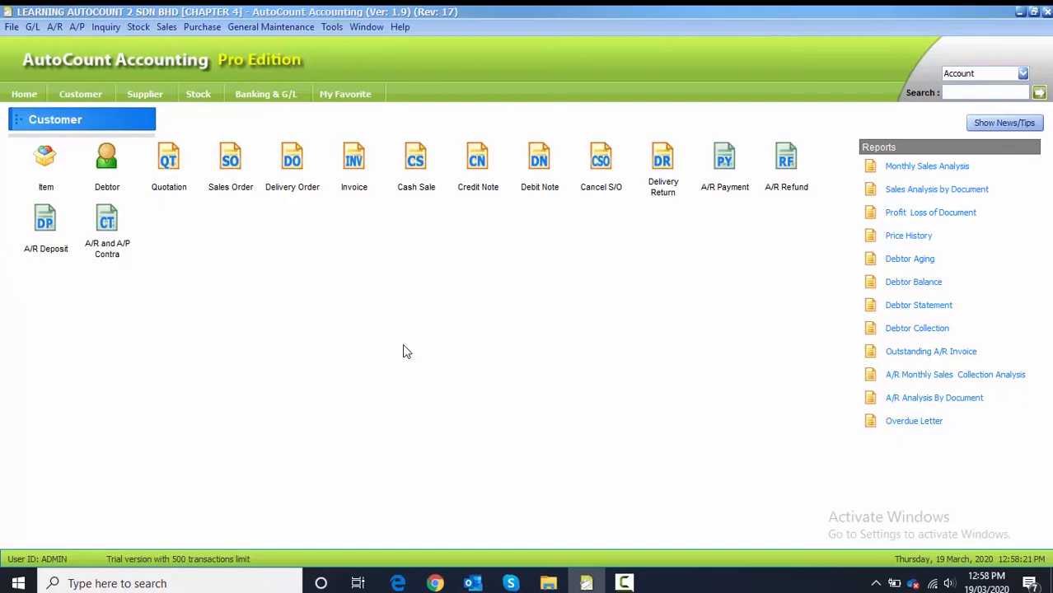
mouse_move(404, 335)
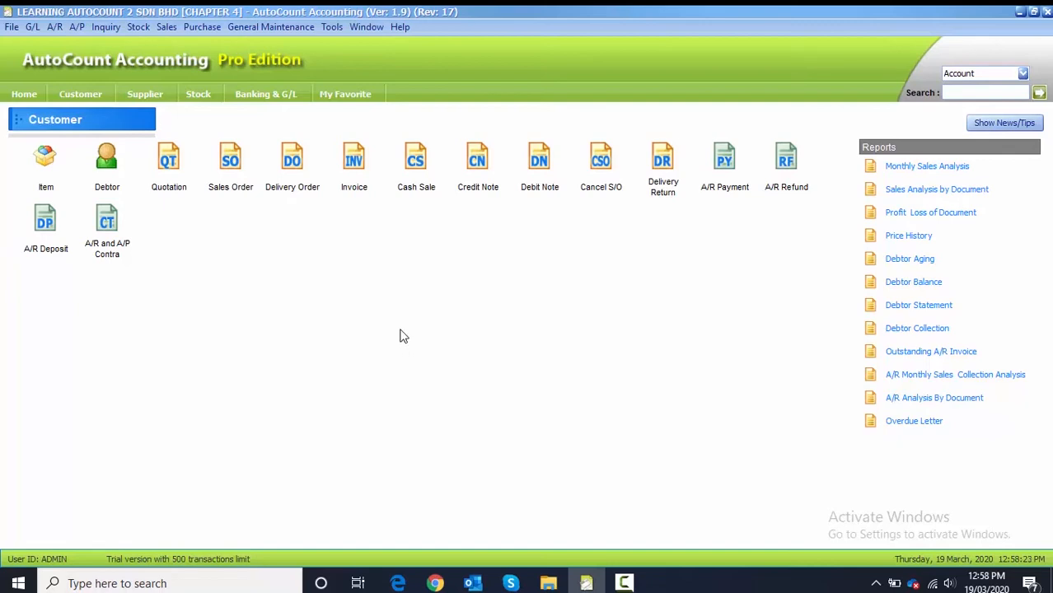
Open the Tools Backup window and name the backup file 'BACKUP TASK 5.6' on the Desktop.
left_click(332, 26)
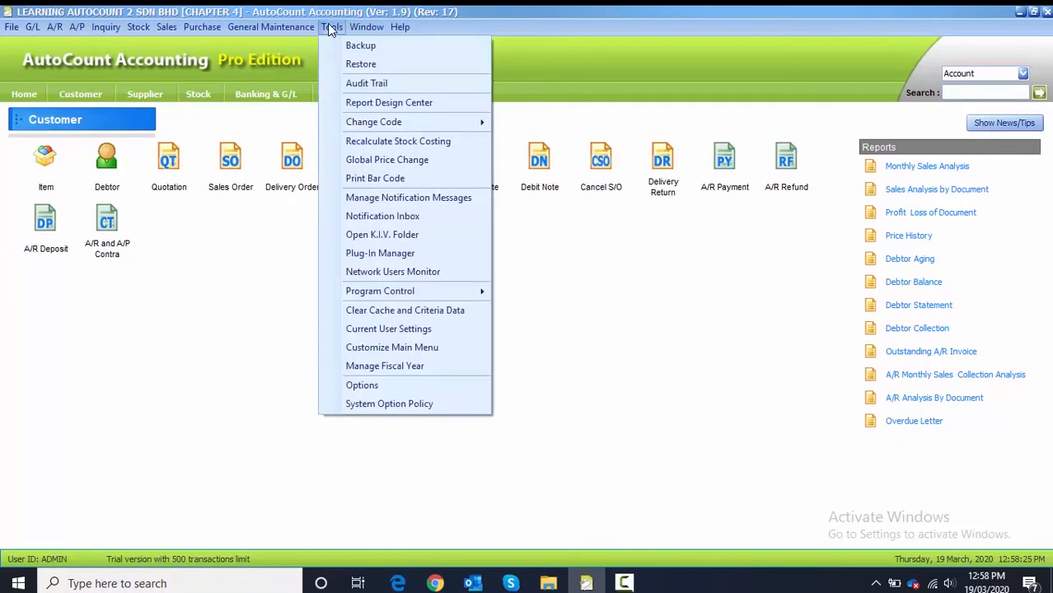
mouse_move(361, 46)
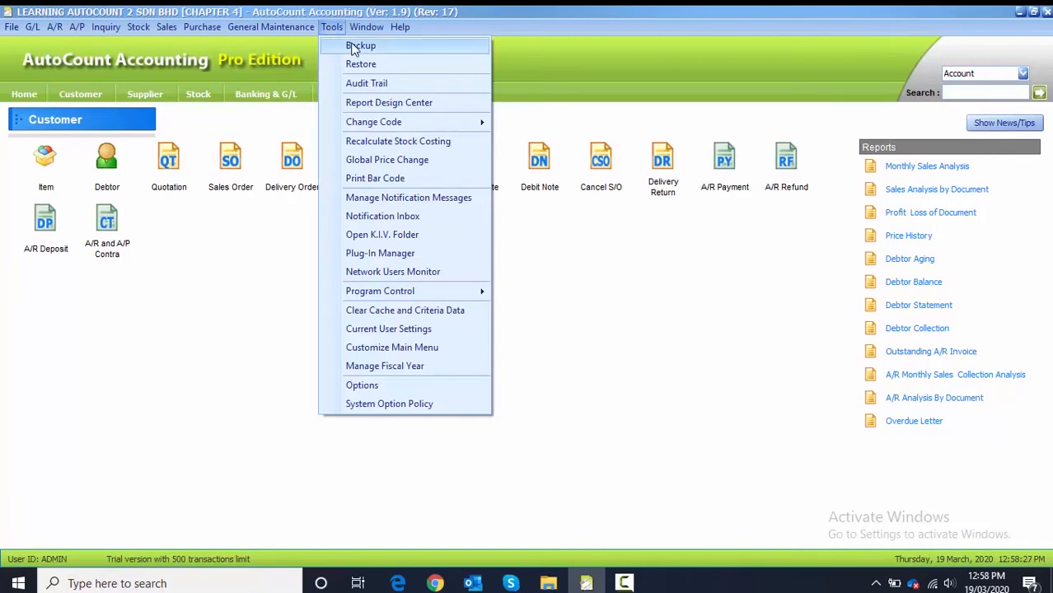
left_click(360, 45)
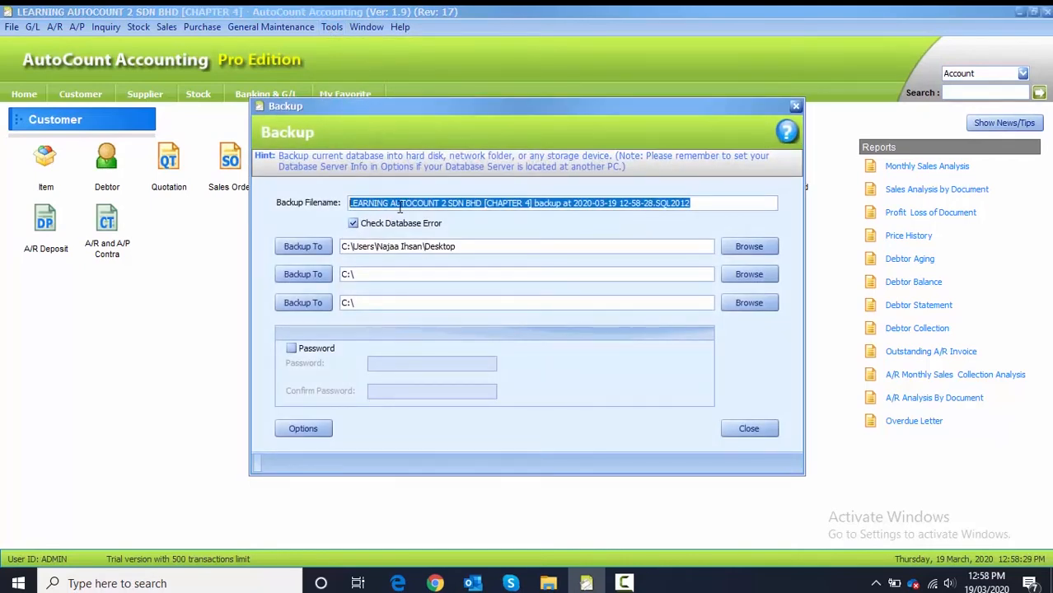
type("BA")
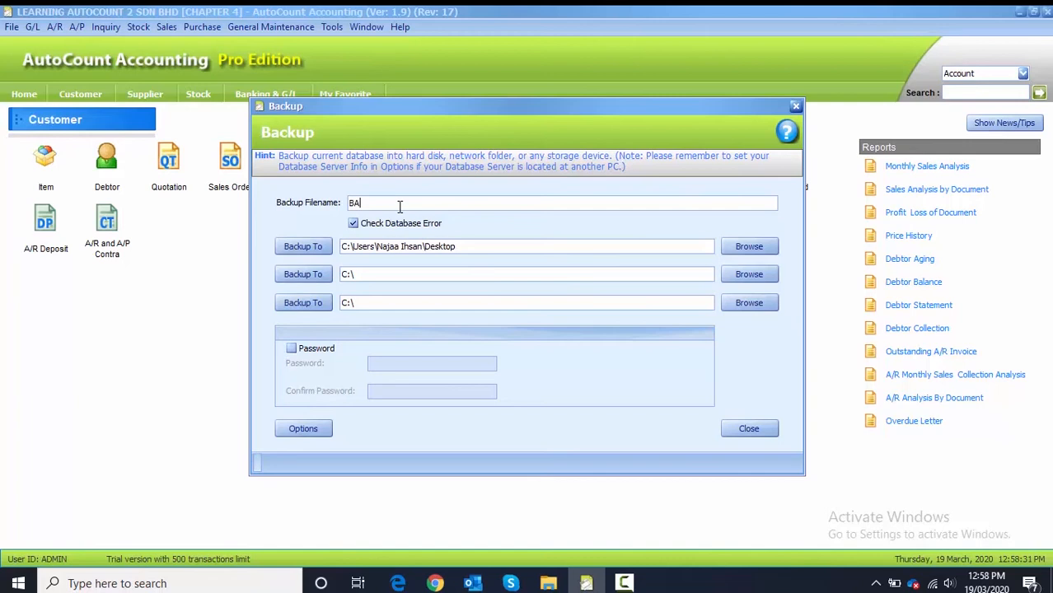
type("CKUP TASK")
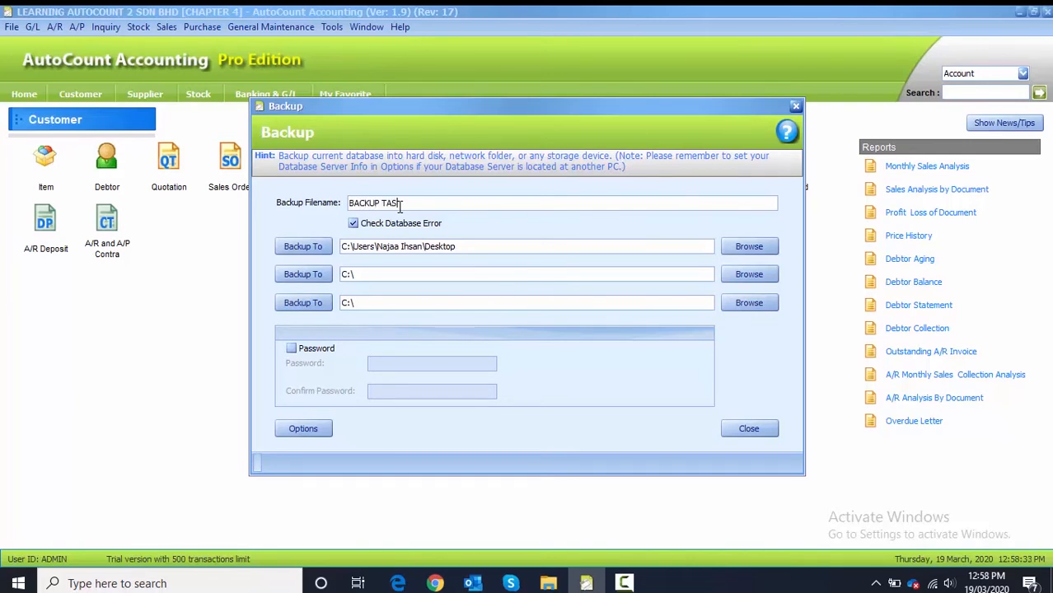
type("5.6 .SQL2012")
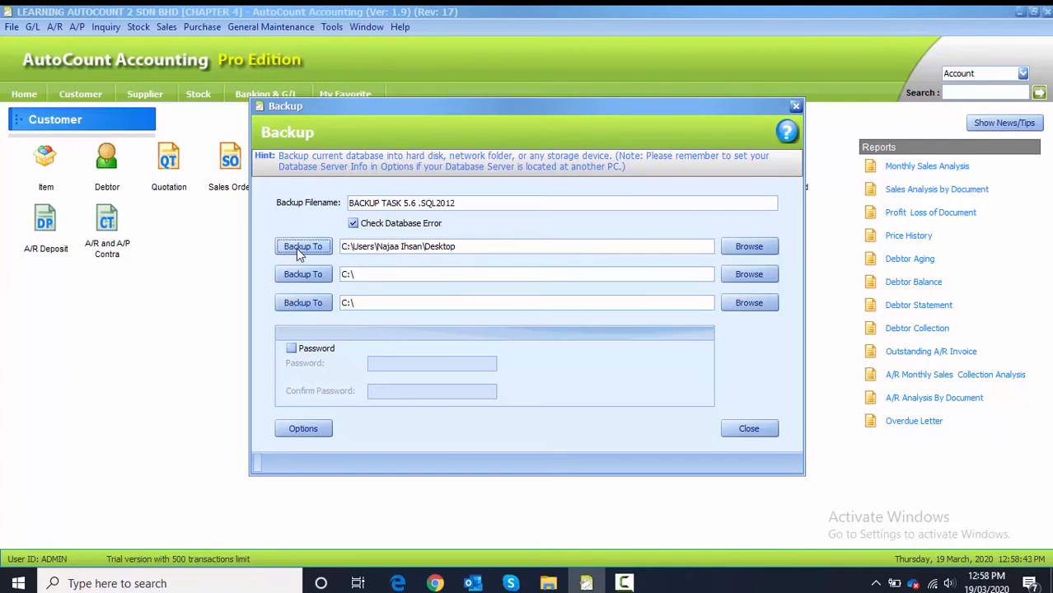
Run the Desktop backup and acknowledge the 'Backup completed successfully!' message.
left_click(303, 246)
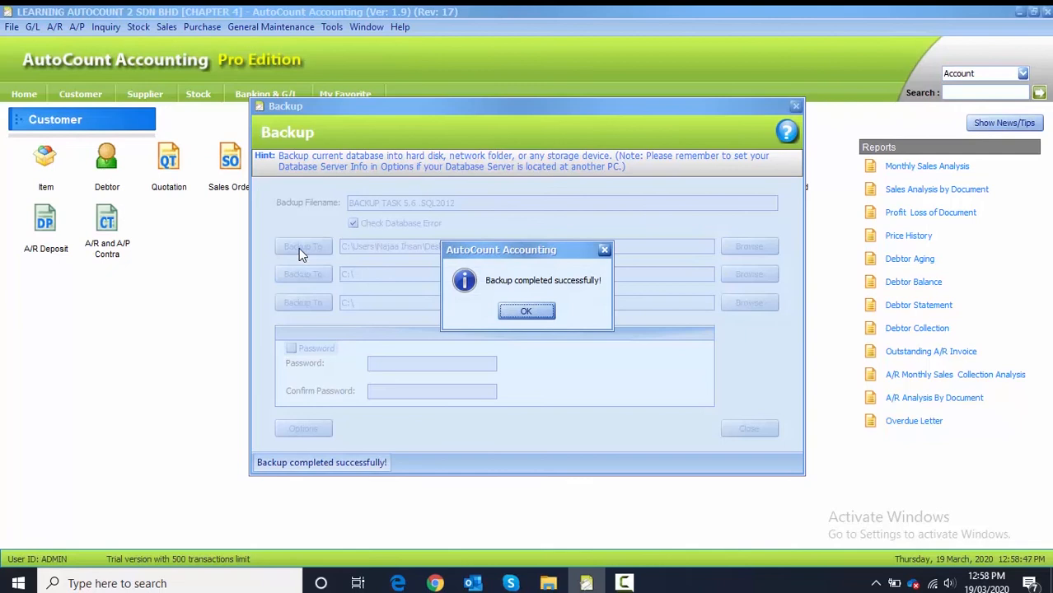
mouse_move(329, 276)
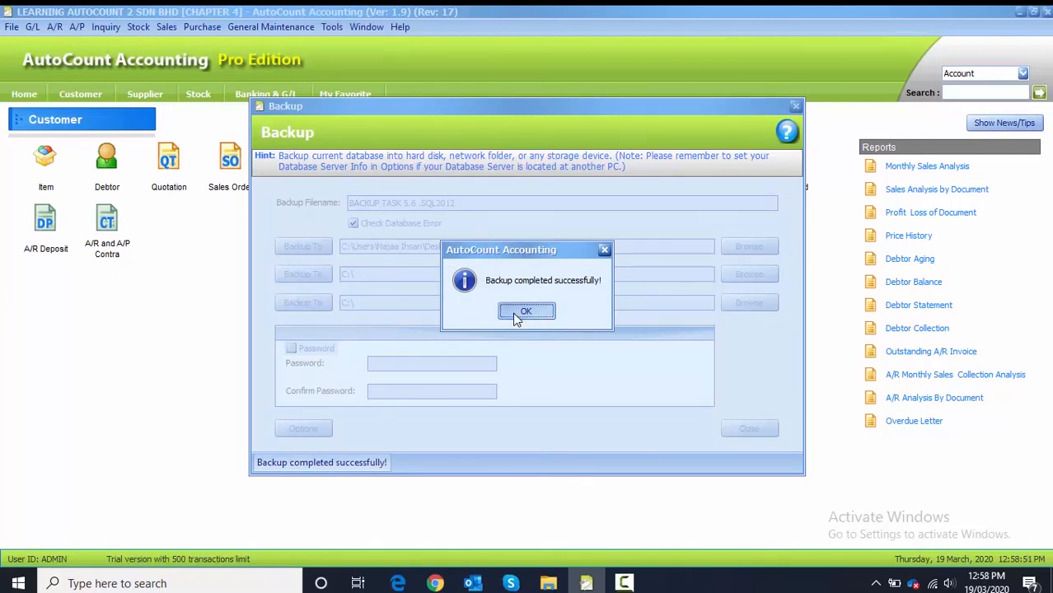
left_click(526, 311)
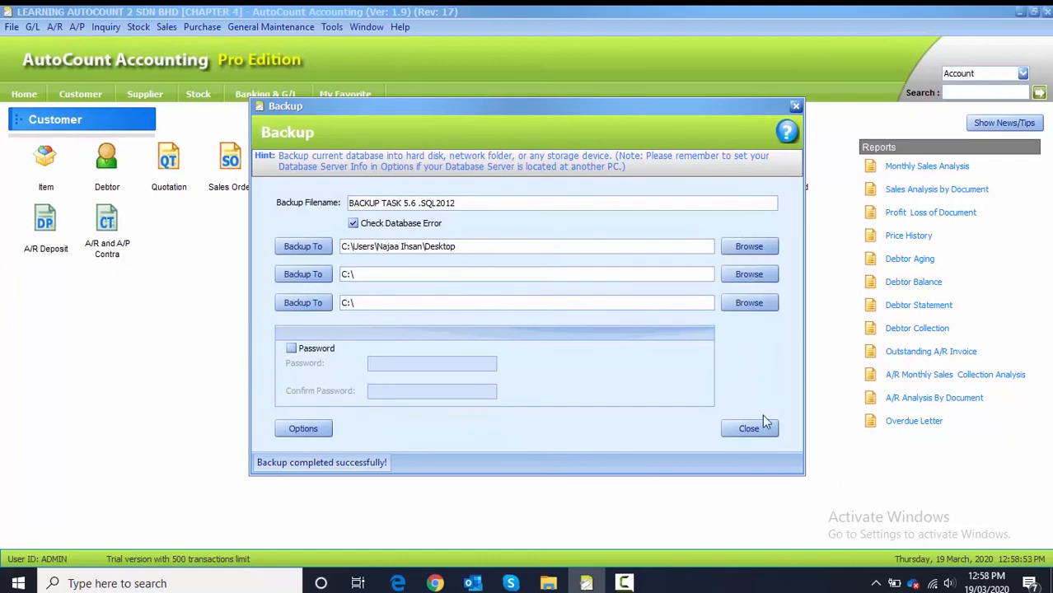